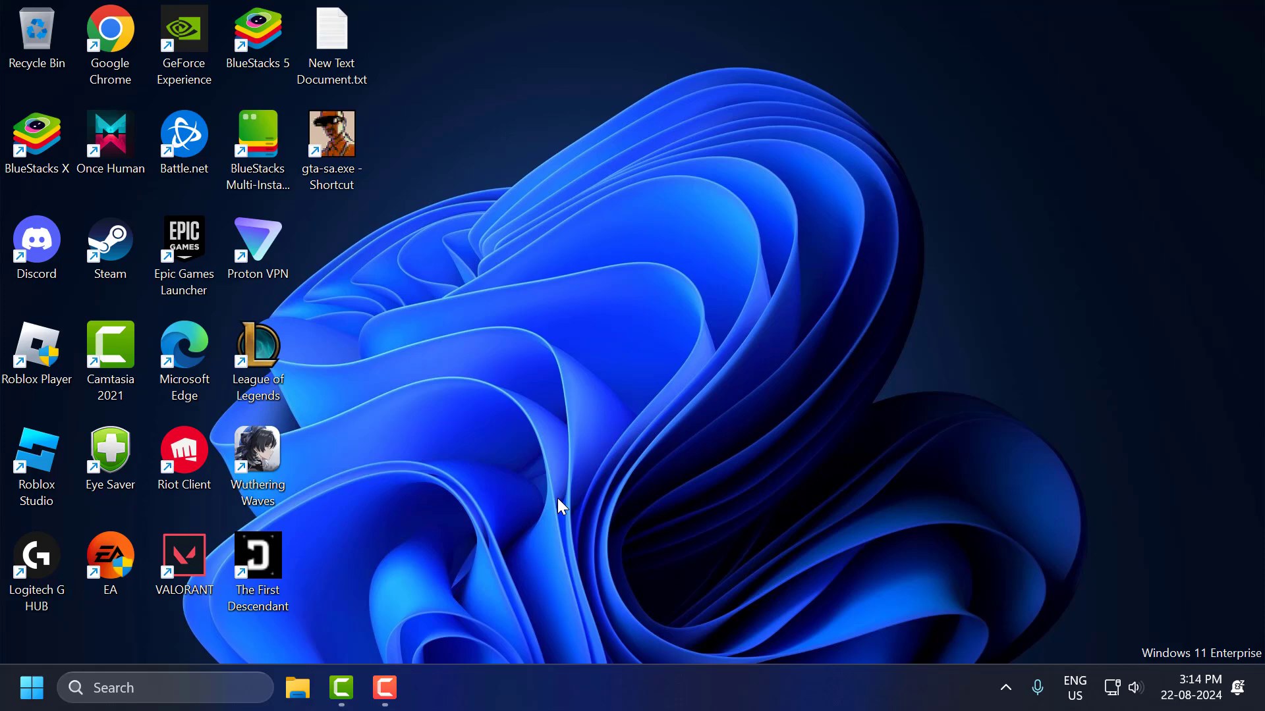
mouse_move(615, 371)
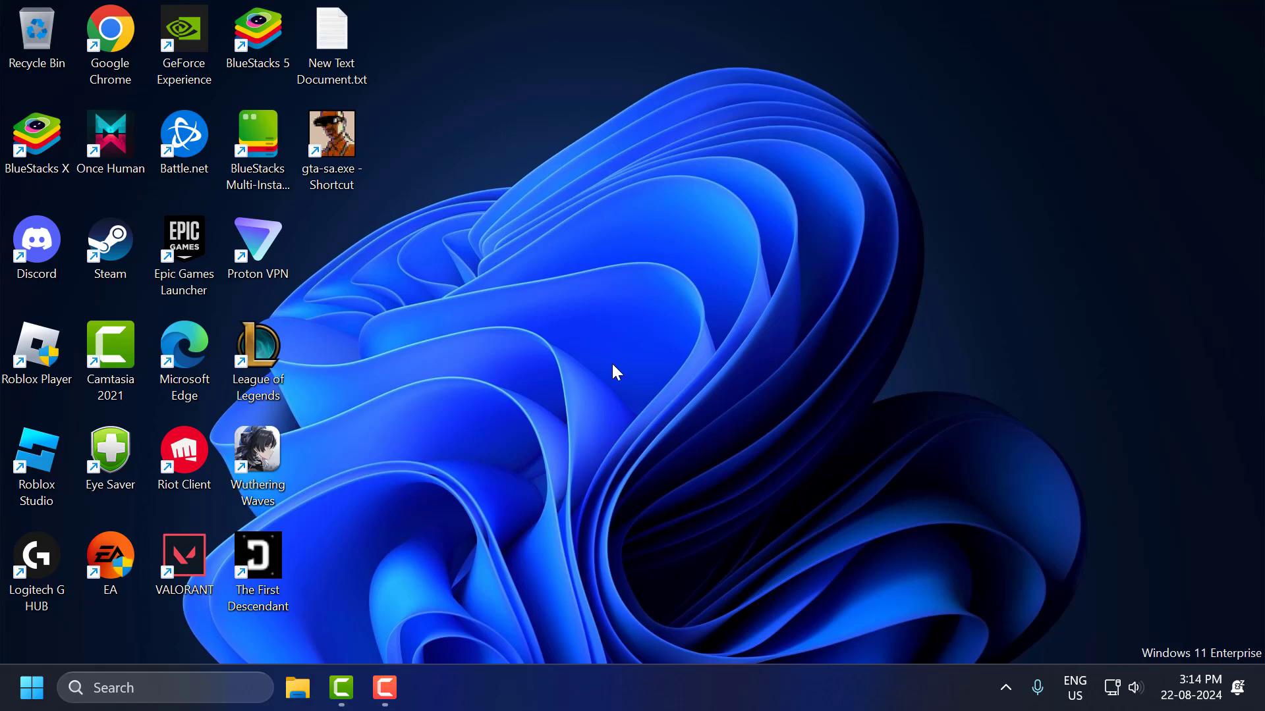
Open Display settings from the desktop menu to view the 1920 × 1080 resolution.
right_click(616, 372)
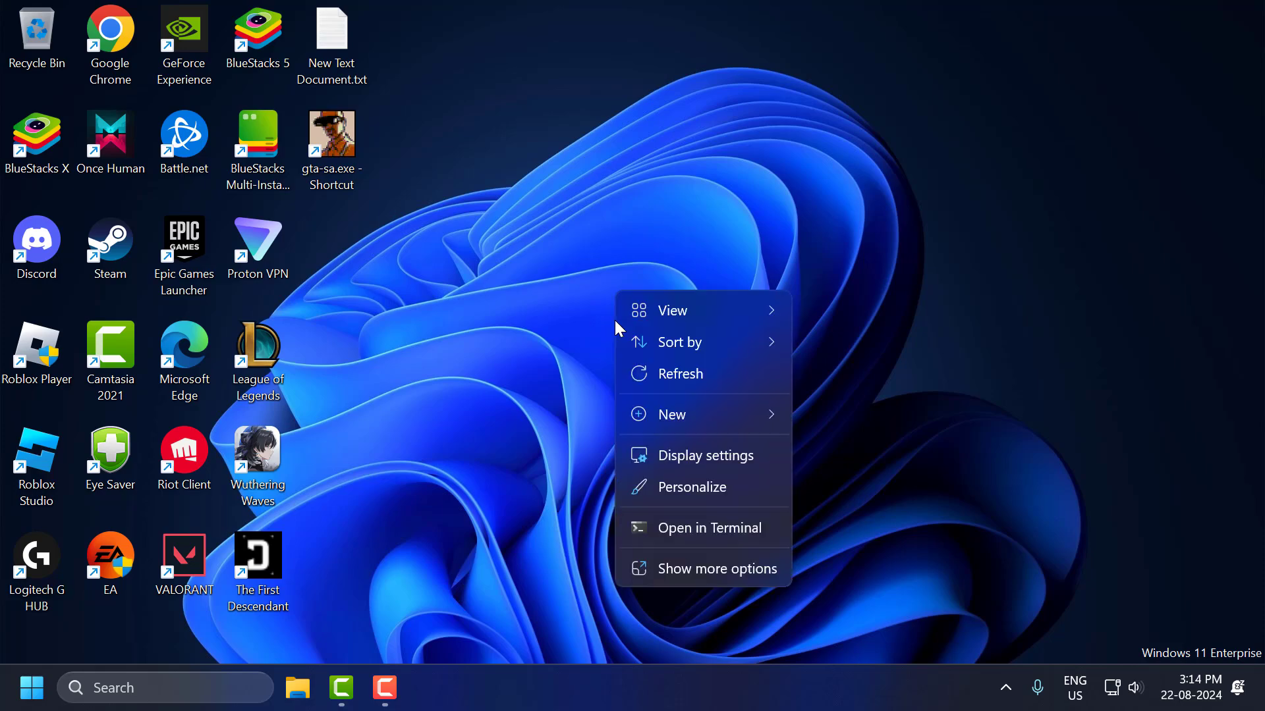
click(702, 464)
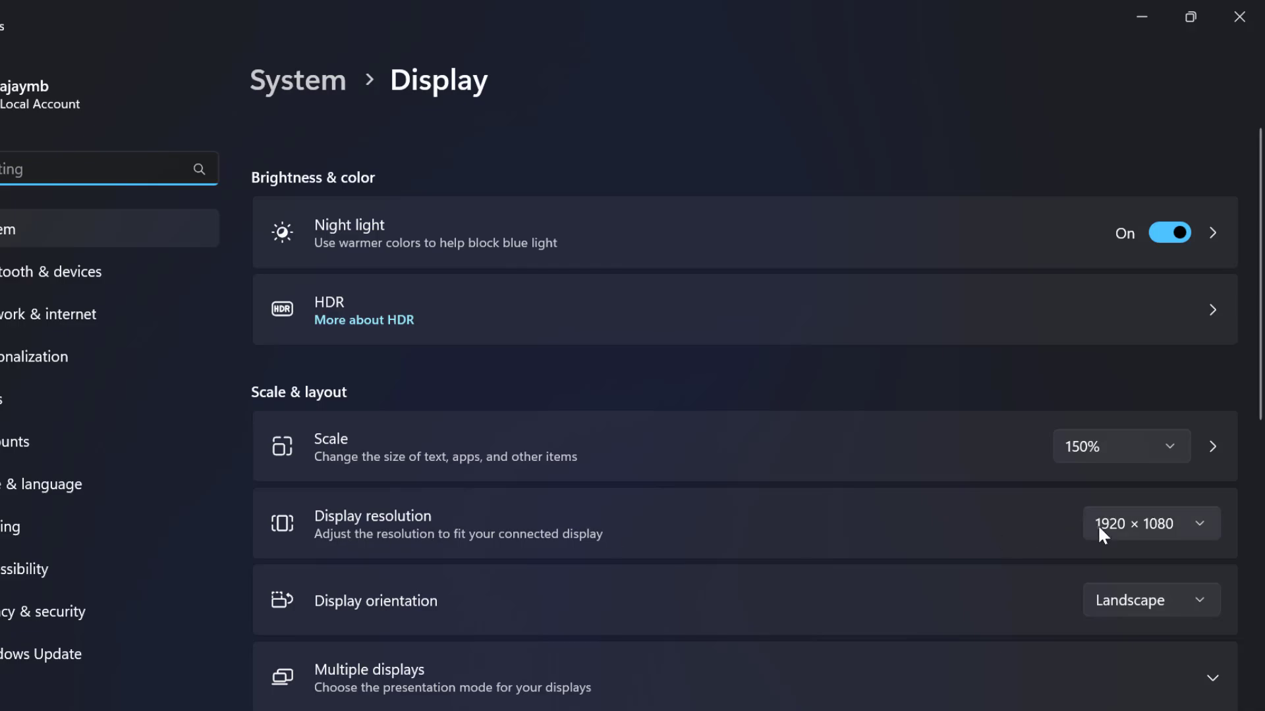
mouse_move(1139, 536)
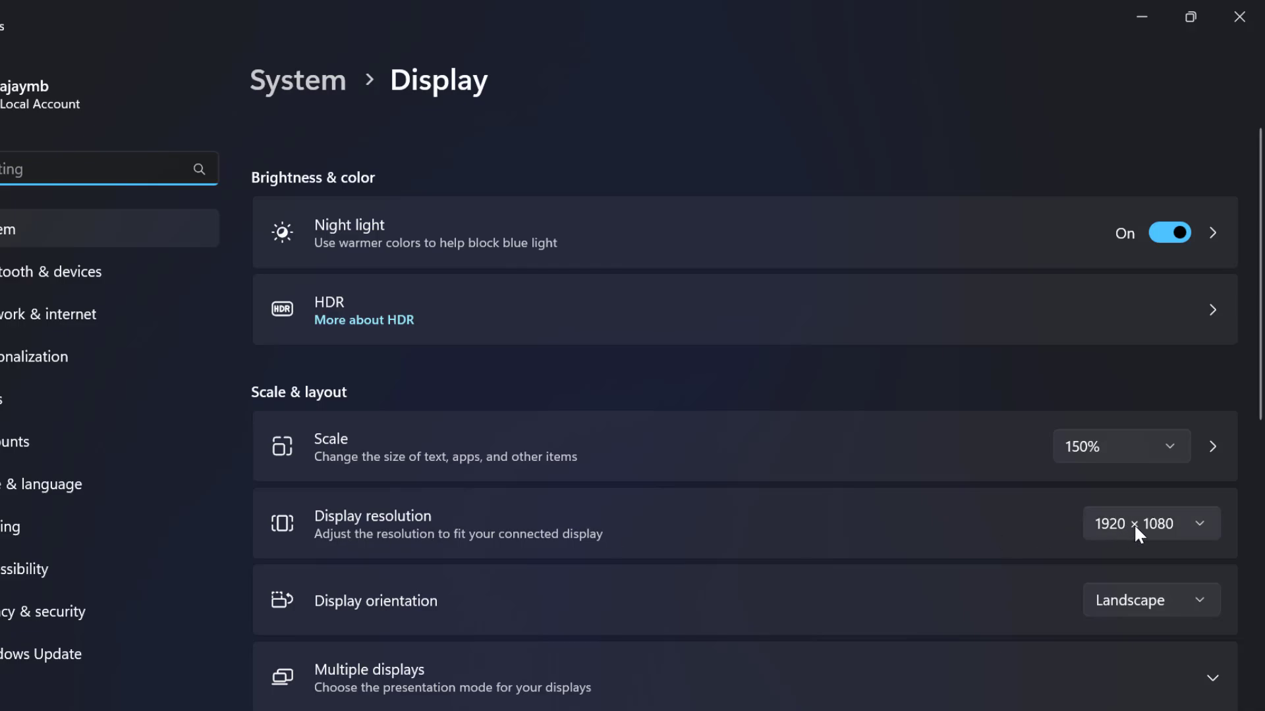
mouse_move(1147, 535)
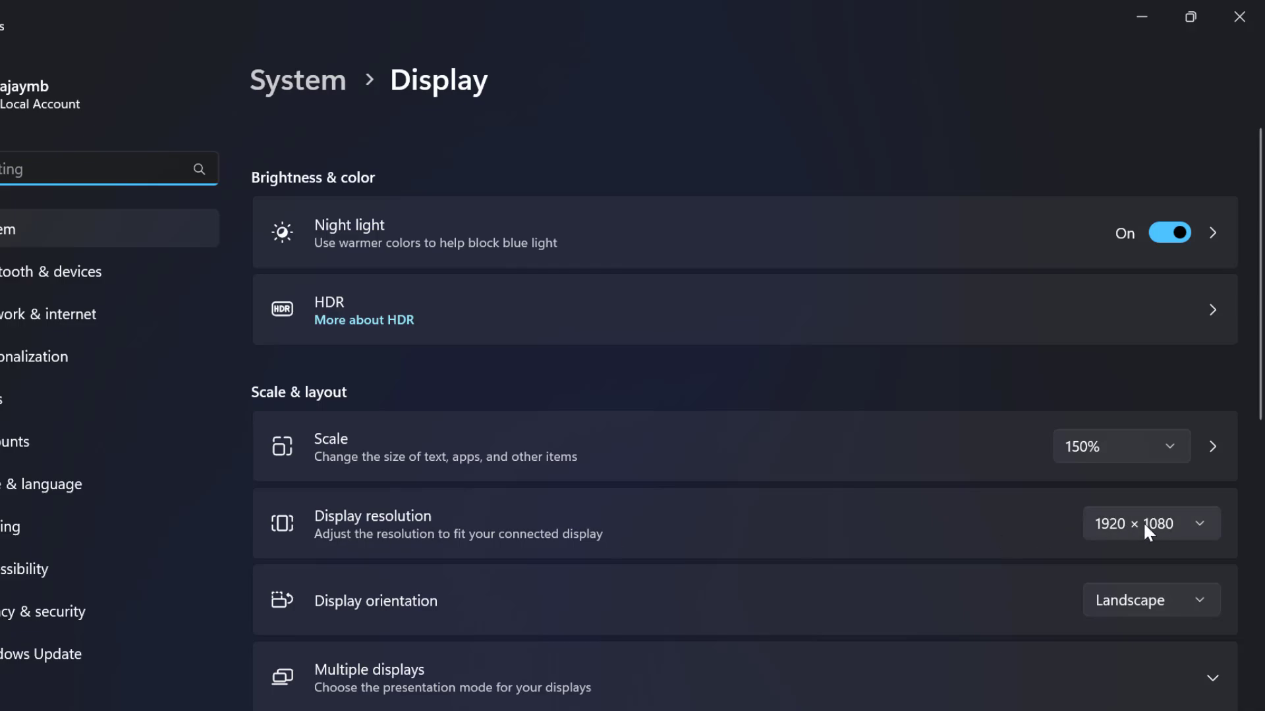
mouse_move(1153, 536)
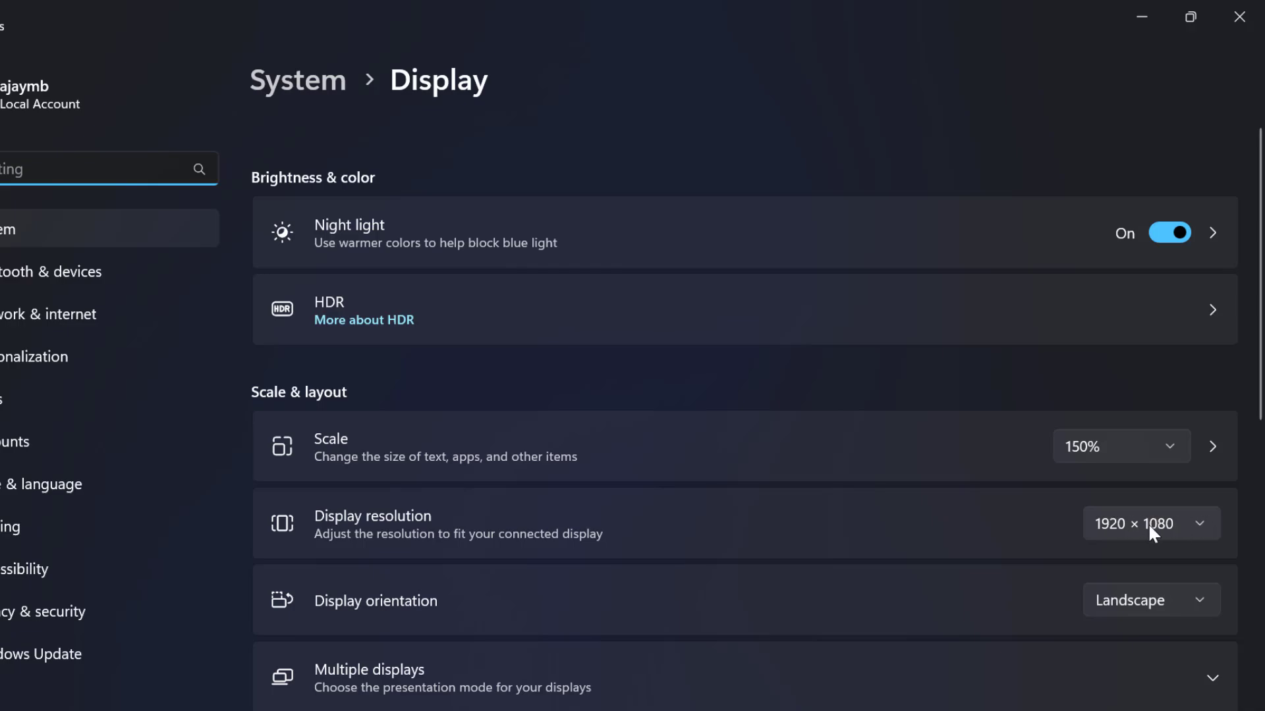
mouse_move(1142, 539)
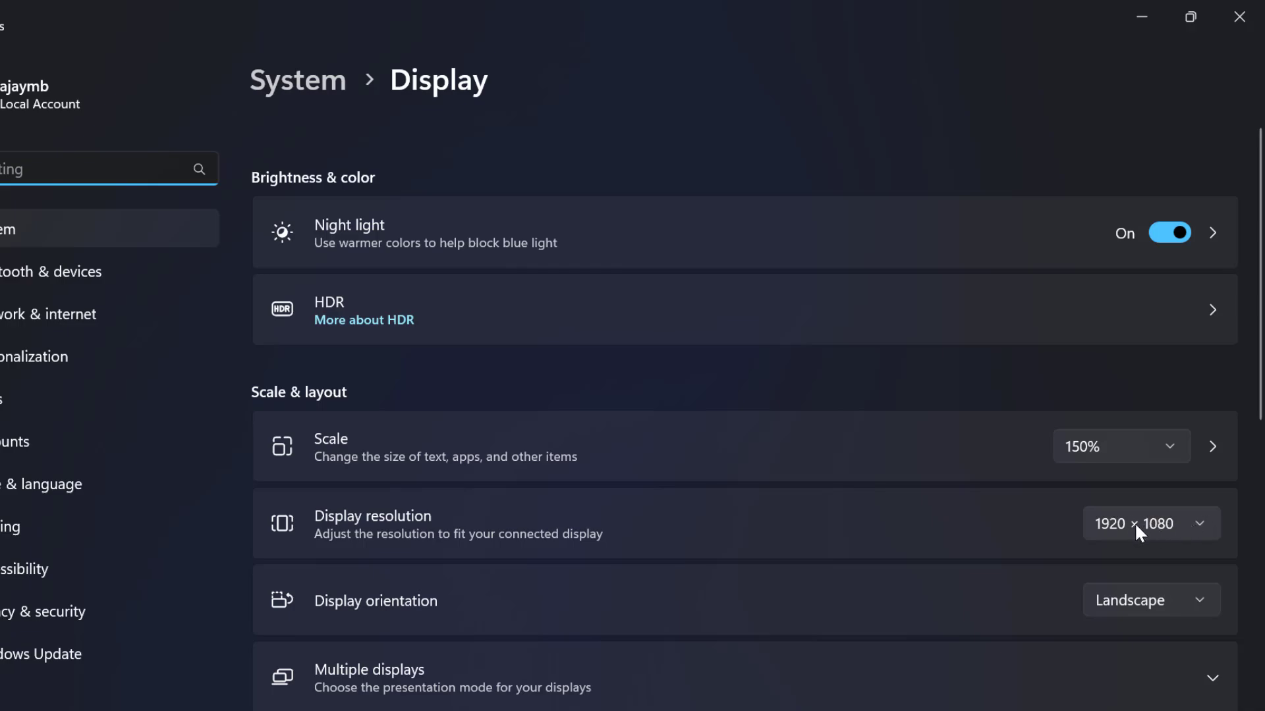
mouse_move(1182, 539)
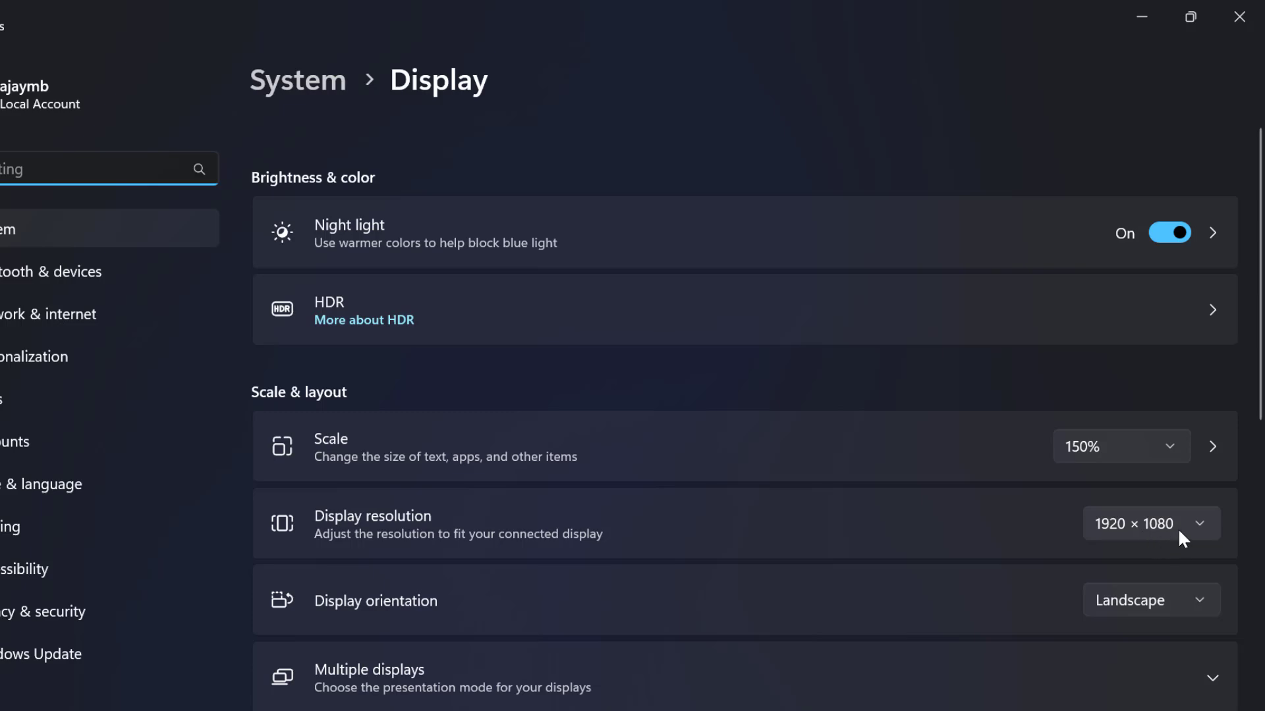
mouse_move(1170, 367)
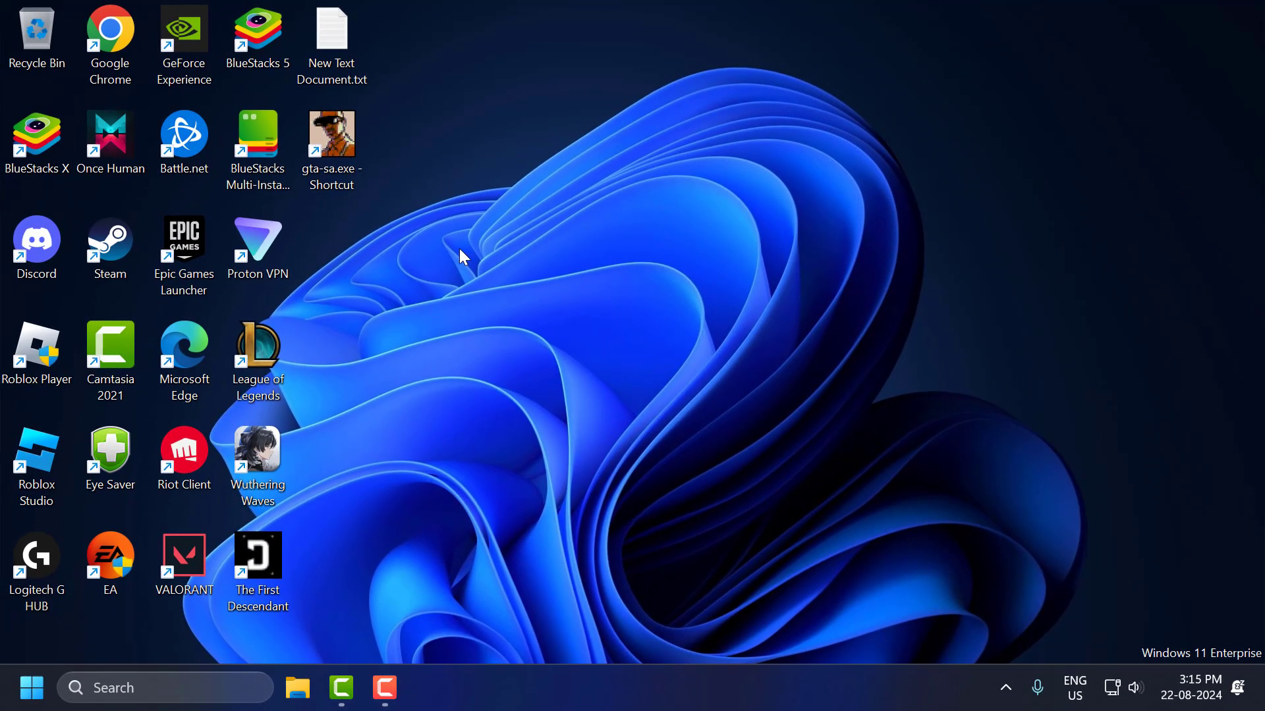
Open the Properties window of the gta-sa.exe desktop shortcut.
click(331, 150)
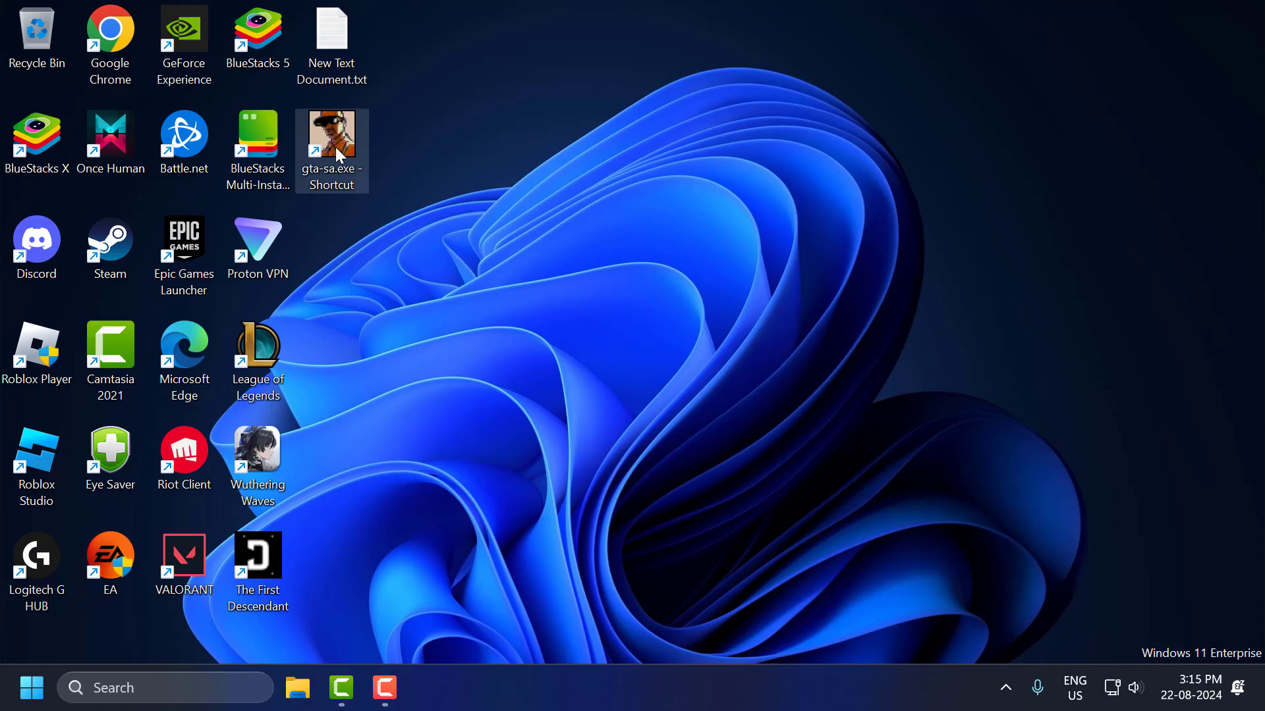
right_click(331, 149)
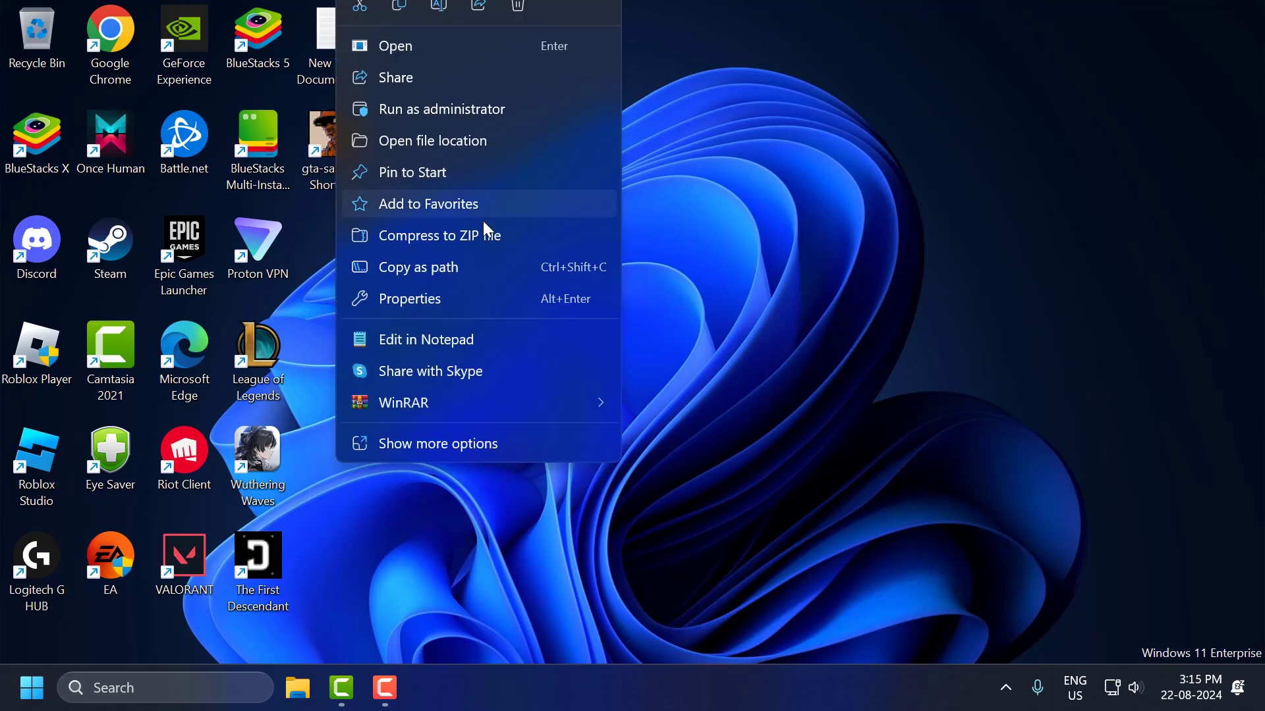
click(410, 299)
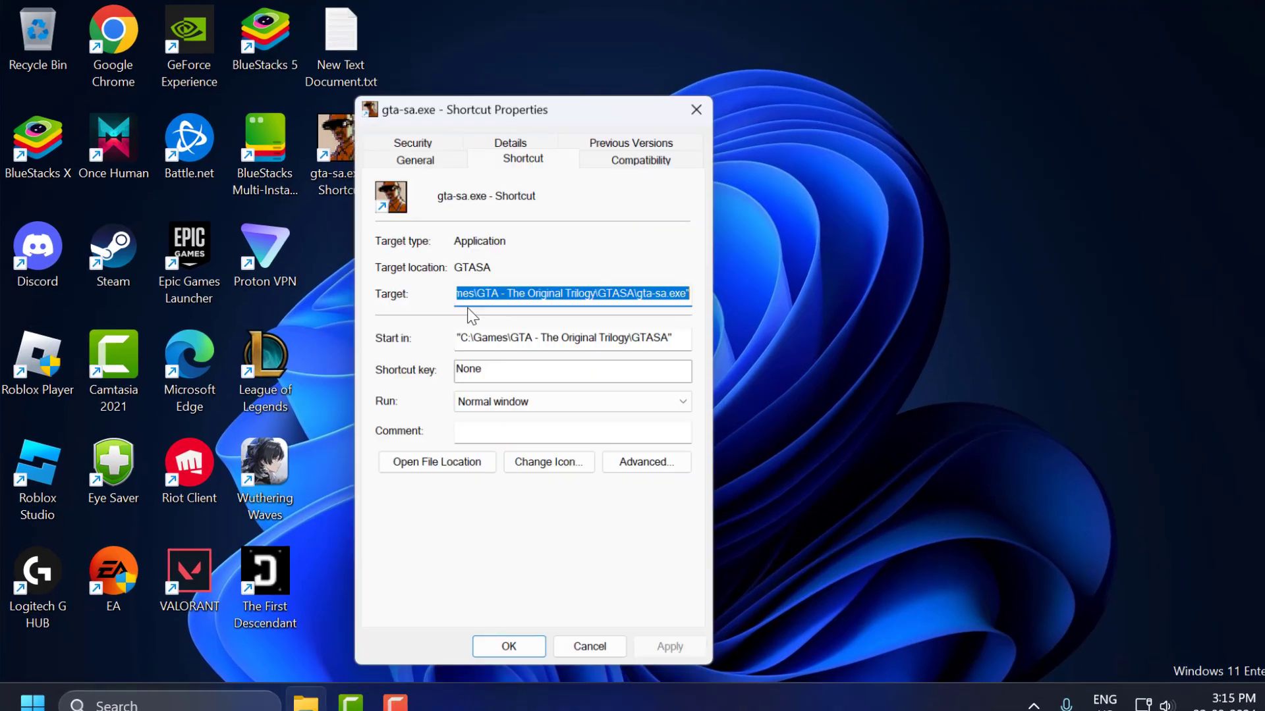
Enable Windows 7 compatibility mode and Reduced color mode on the gta-sa.exe shortcut.
click(638, 160)
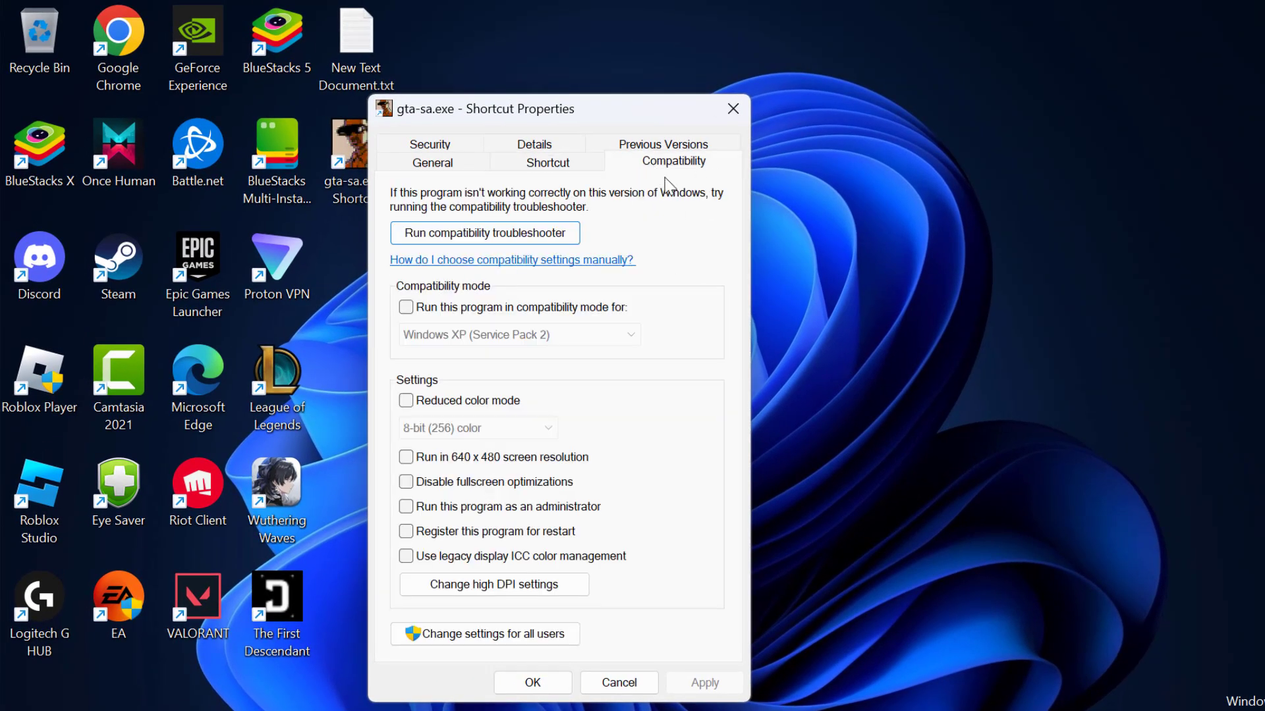
click(406, 308)
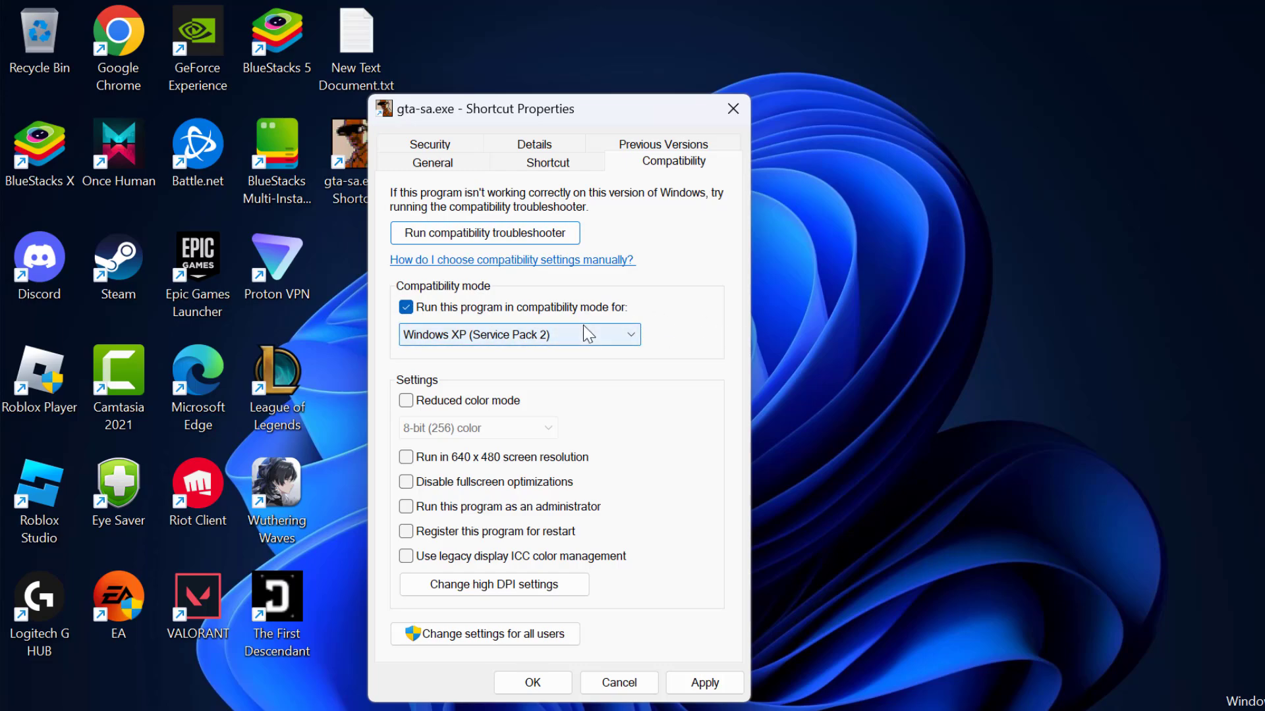
click(518, 334)
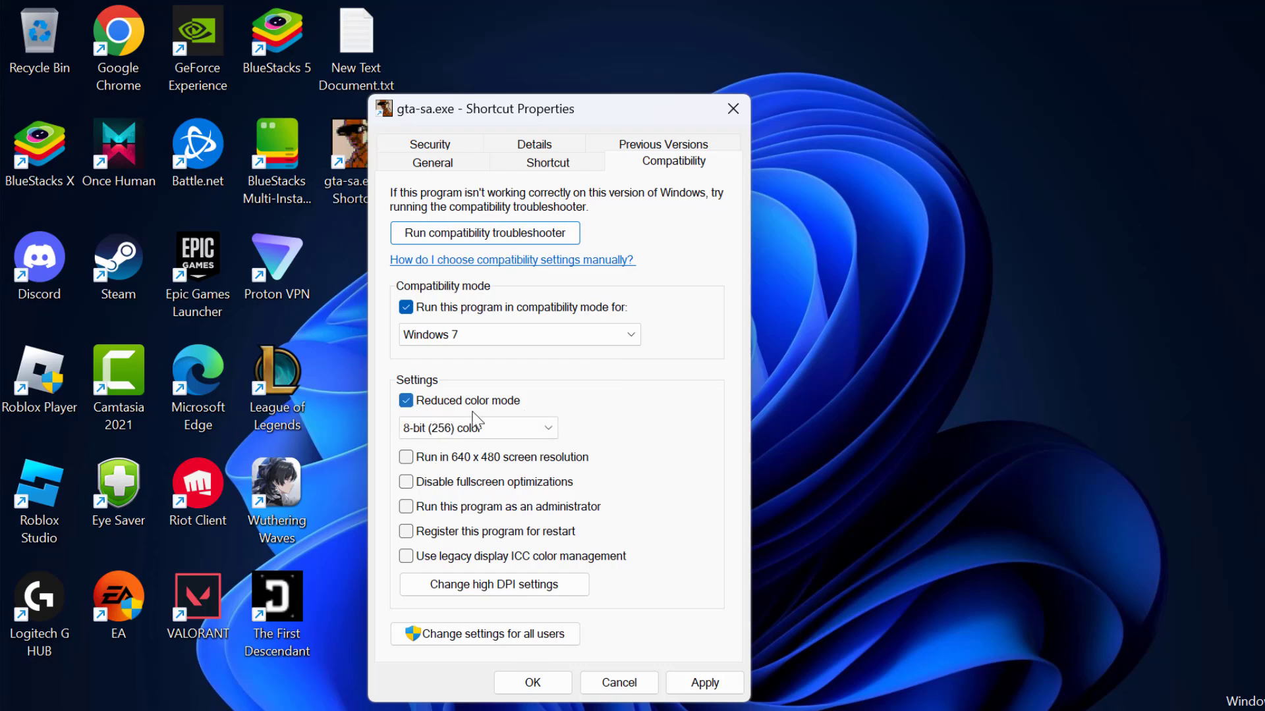
mouse_move(428, 517)
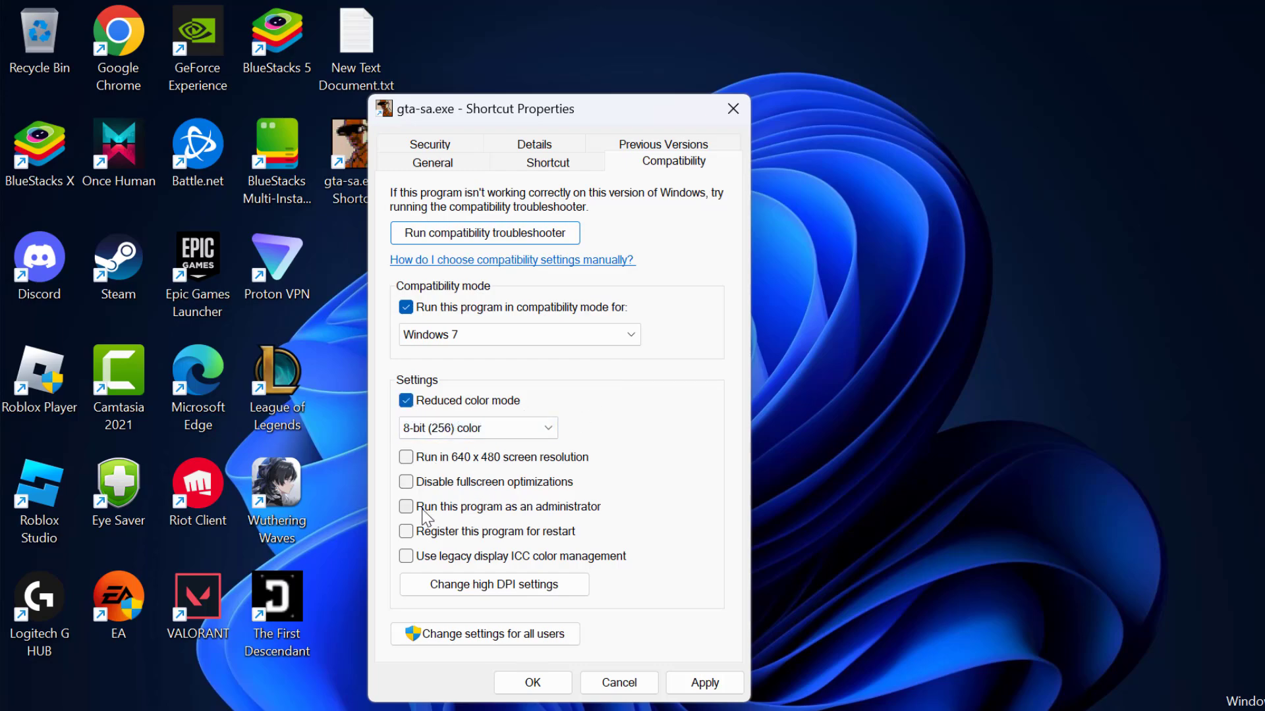
click(405, 507)
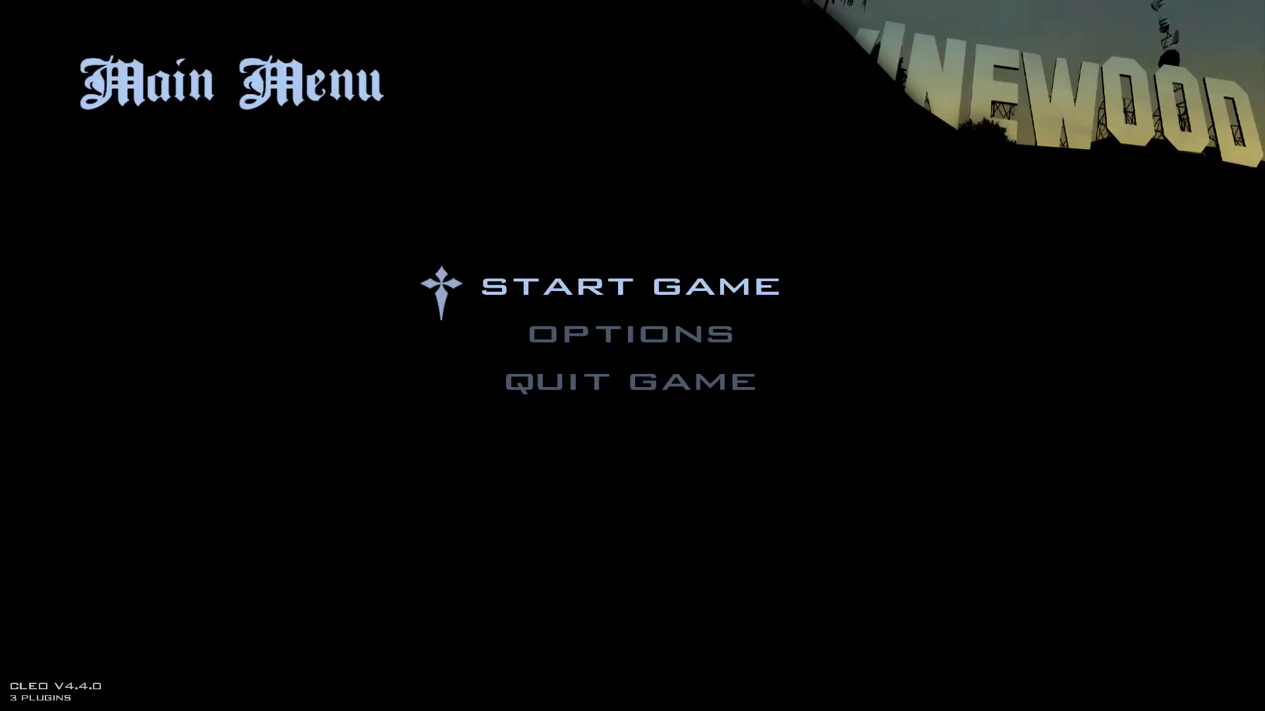
Go from the game's Main Menu through Options to the Display Setup screen.
key(Down)
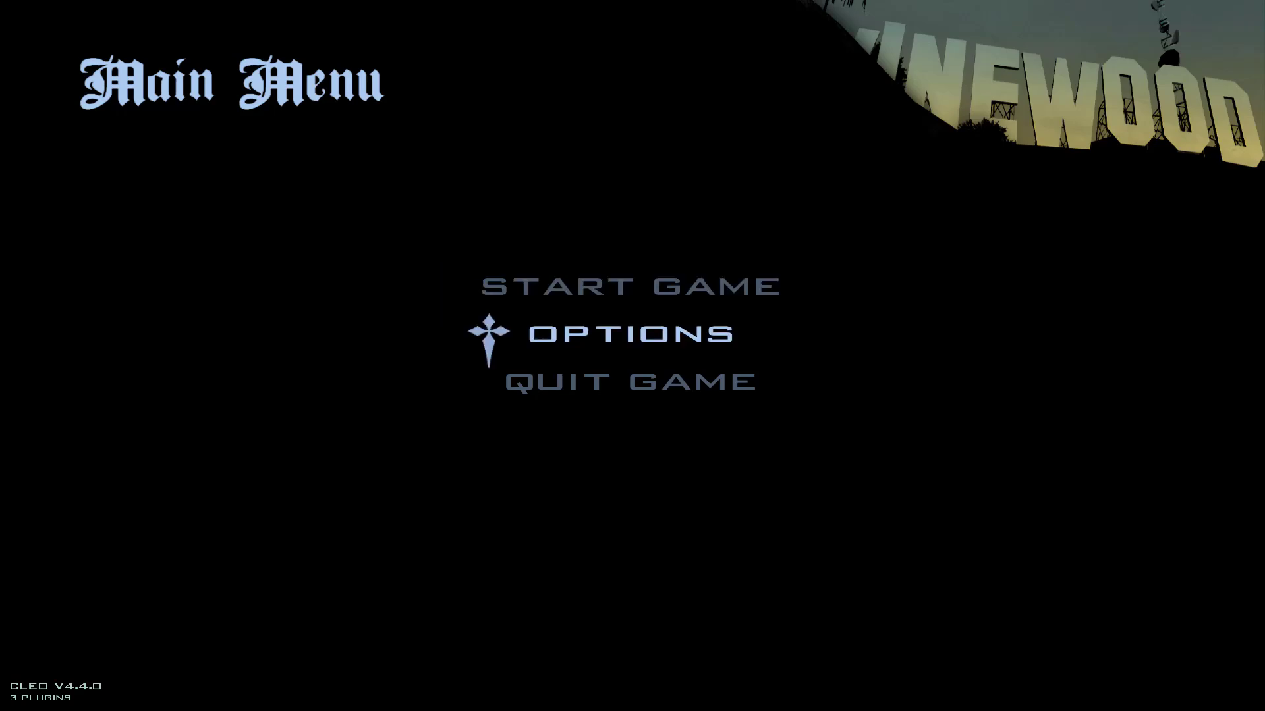
click(631, 333)
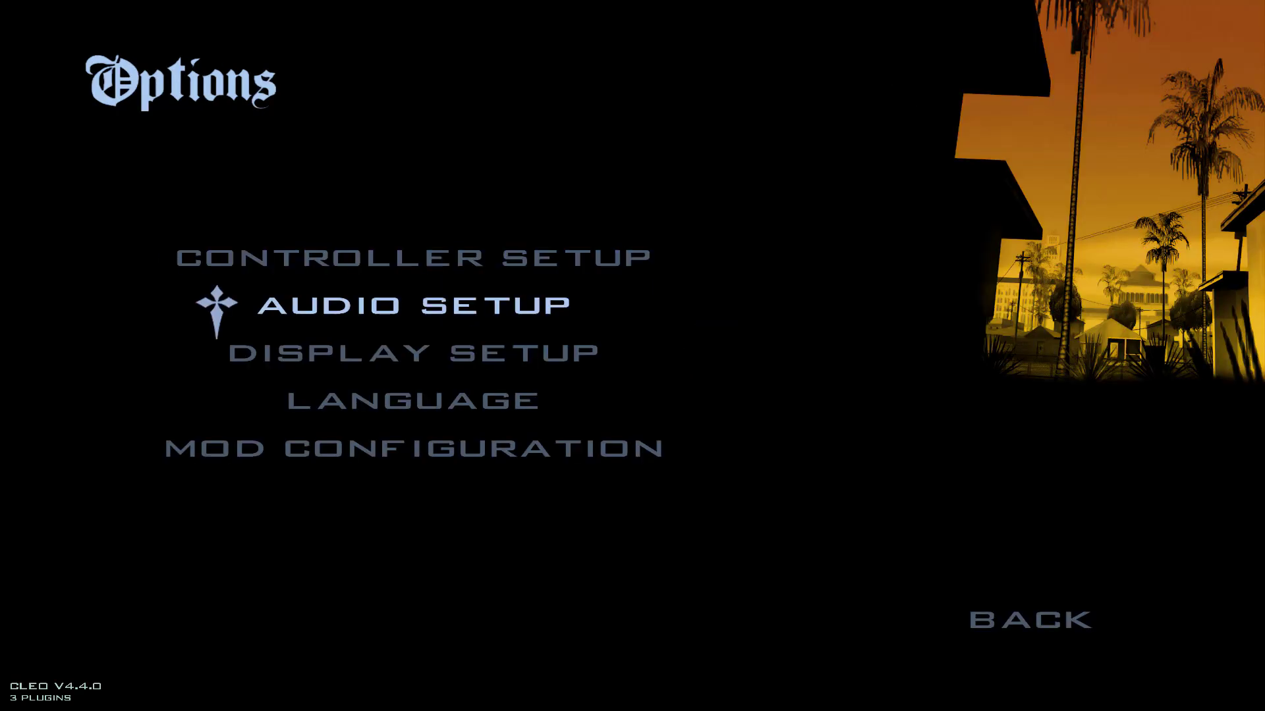
click(419, 351)
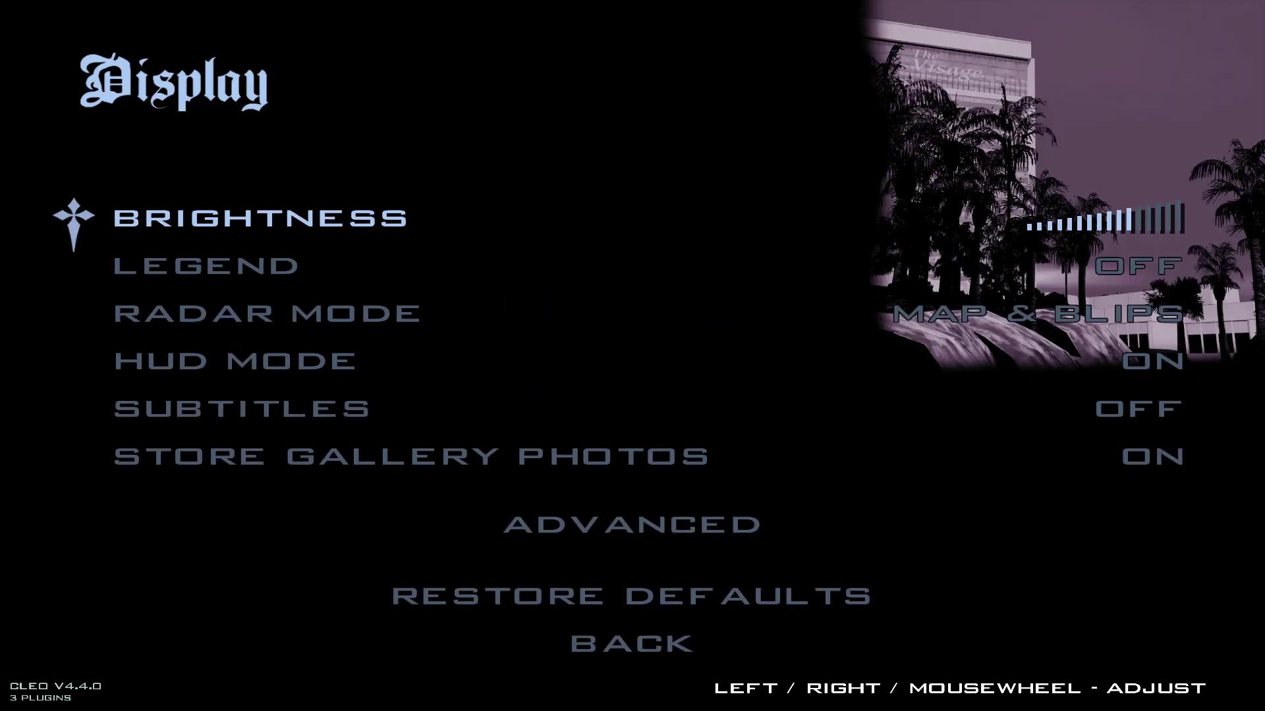